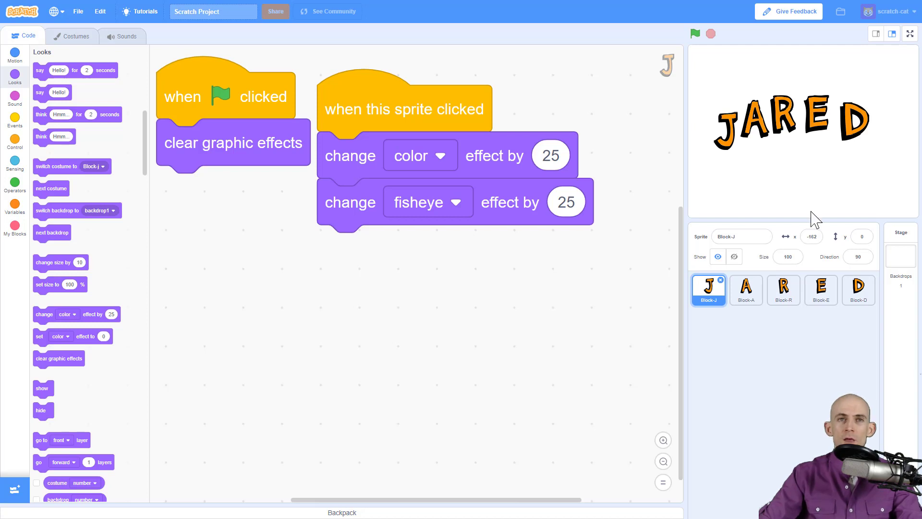
{"action": "mouse_move", "coordinate": [382, 114]}
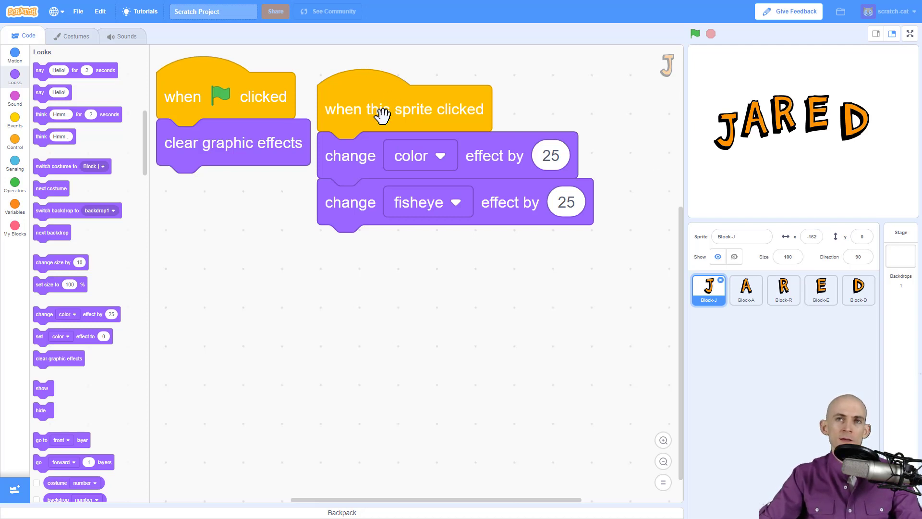
{"action": "mouse_move", "coordinate": [399, 164]}
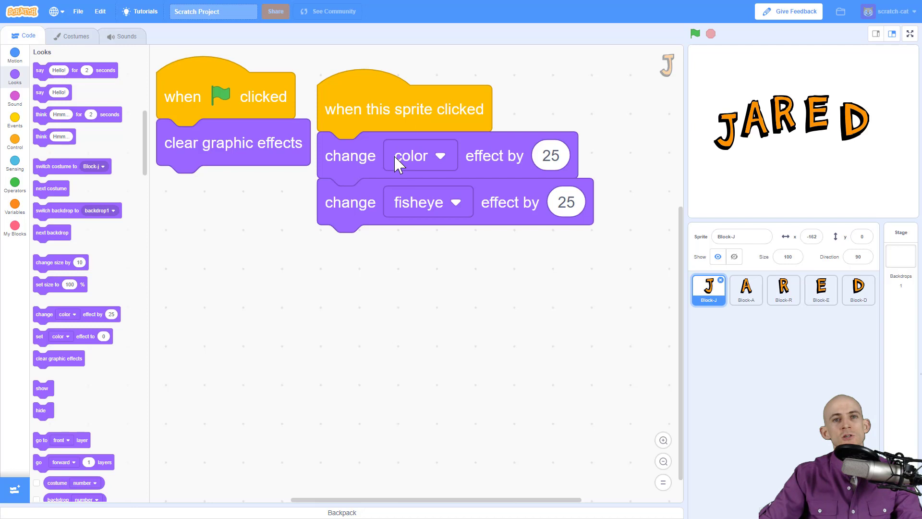
{"action": "mouse_move", "coordinate": [388, 160]}
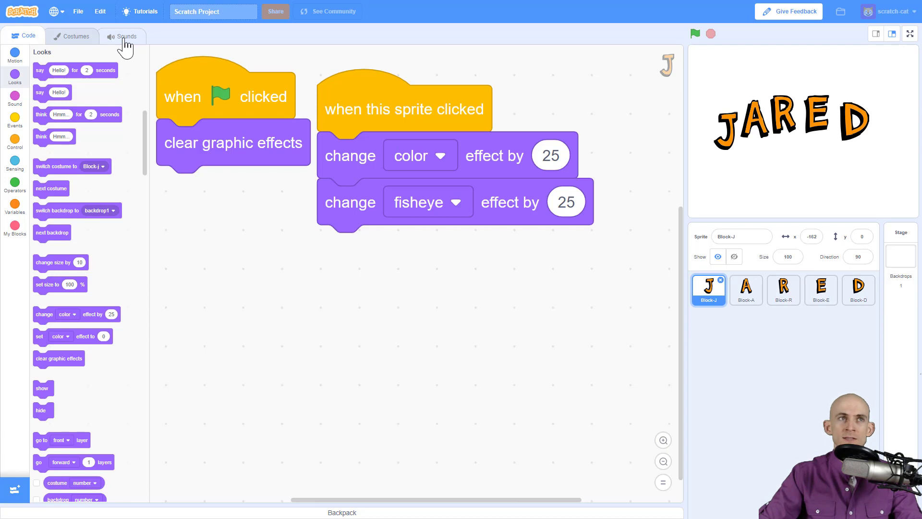
Show the Block-J sprite's sounds and play its meow sound
{"action": "left_click", "coordinate": [125, 36]}
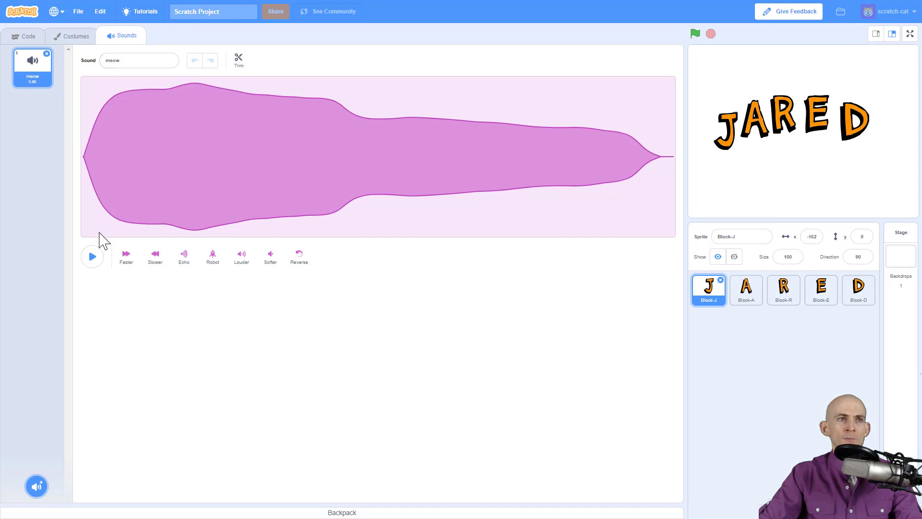
{"action": "left_click", "coordinate": [92, 256]}
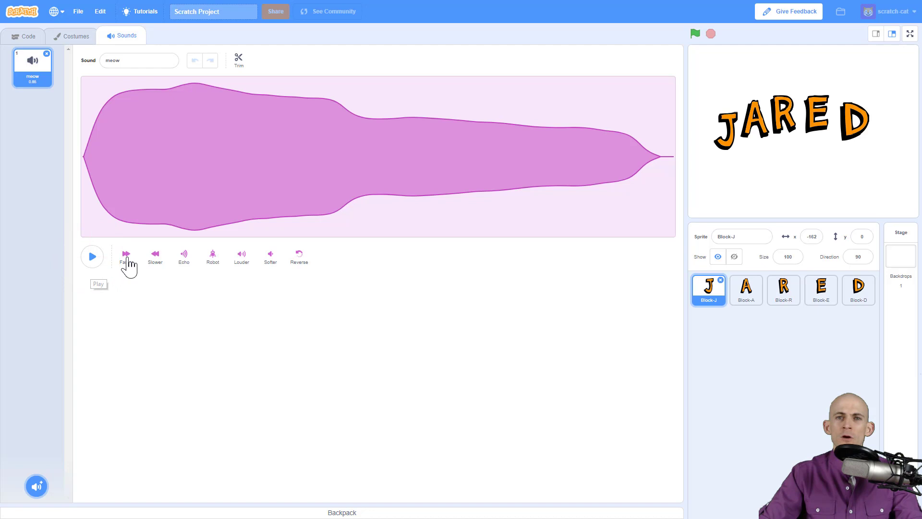
{"action": "mouse_move", "coordinate": [46, 53]}
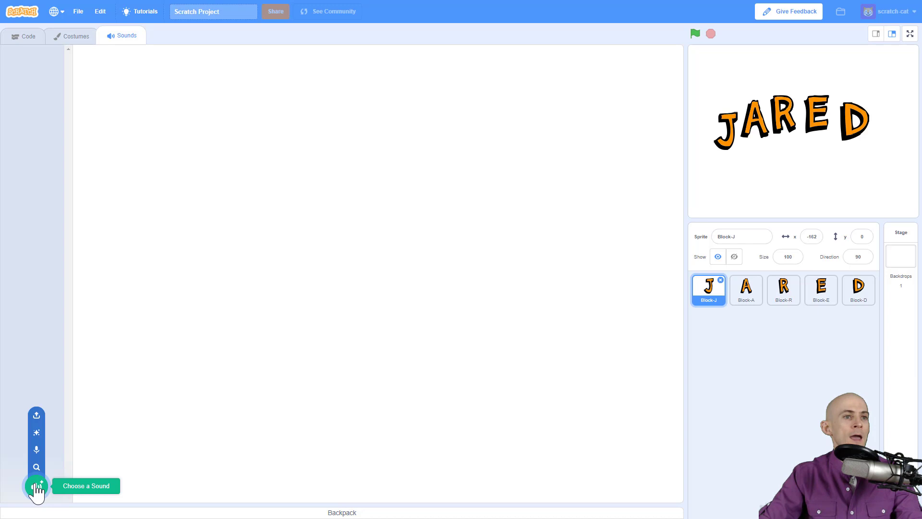
Add the Baa sound from the library's Animals category to the sprite
{"action": "left_click", "coordinate": [35, 482]}
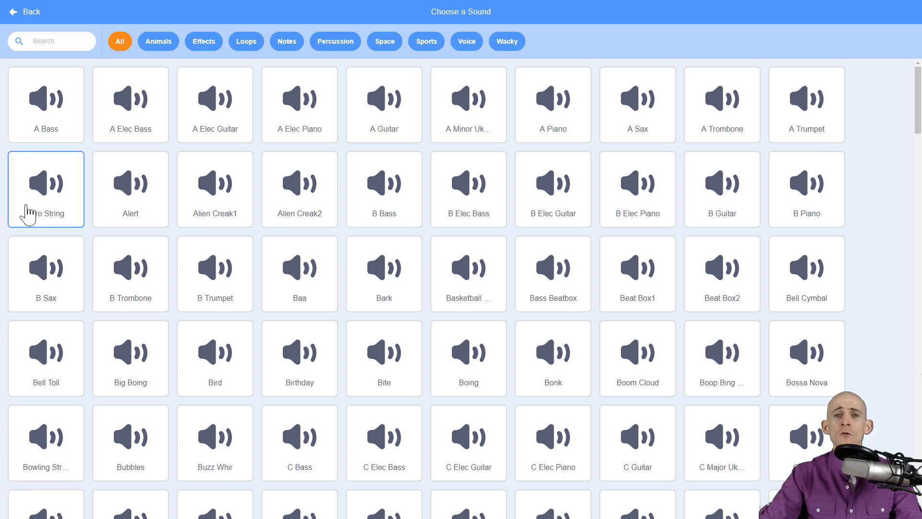
{"action": "mouse_move", "coordinate": [130, 190]}
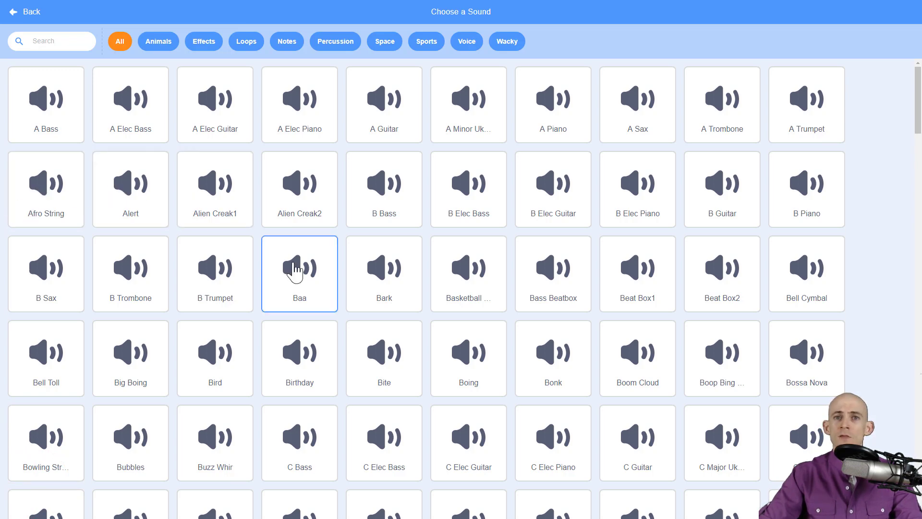
{"action": "mouse_move", "coordinate": [271, 249]}
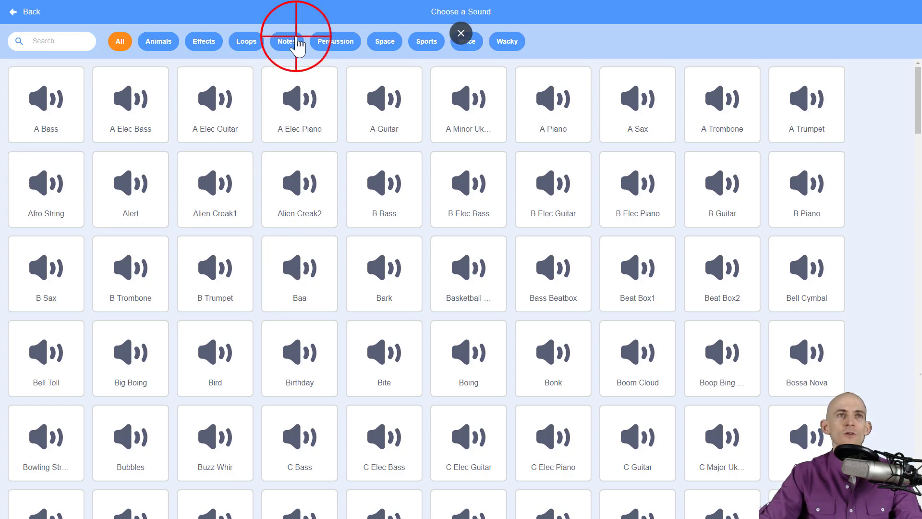
{"action": "left_click", "coordinate": [384, 42]}
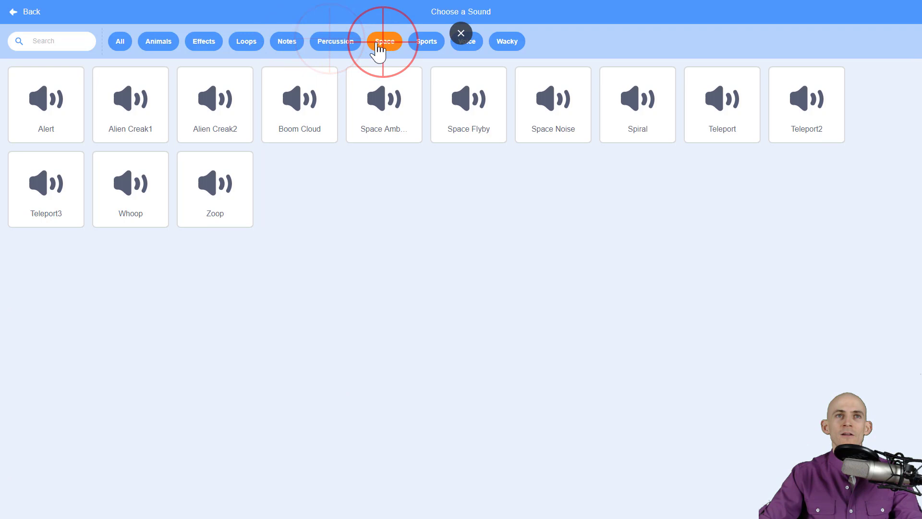
{"action": "left_click", "coordinate": [157, 41]}
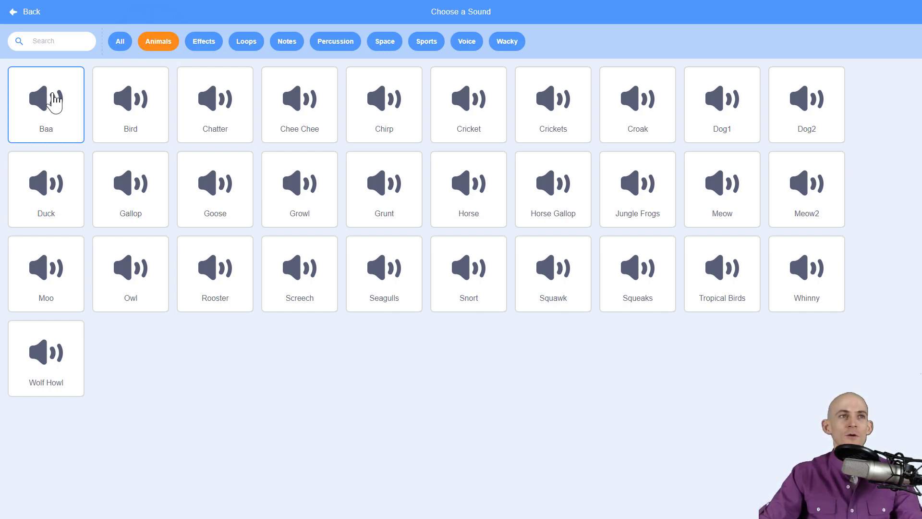
{"action": "left_click", "coordinate": [46, 104]}
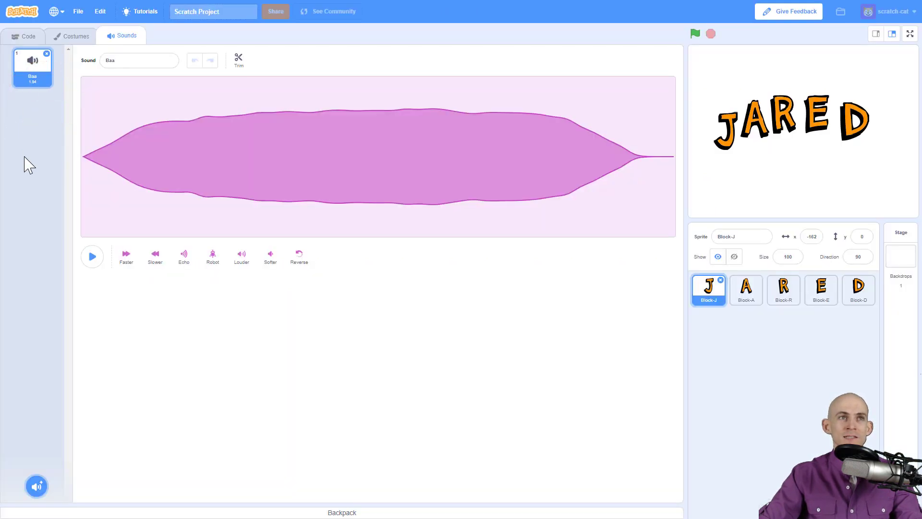
{"action": "mouse_move", "coordinate": [47, 209]}
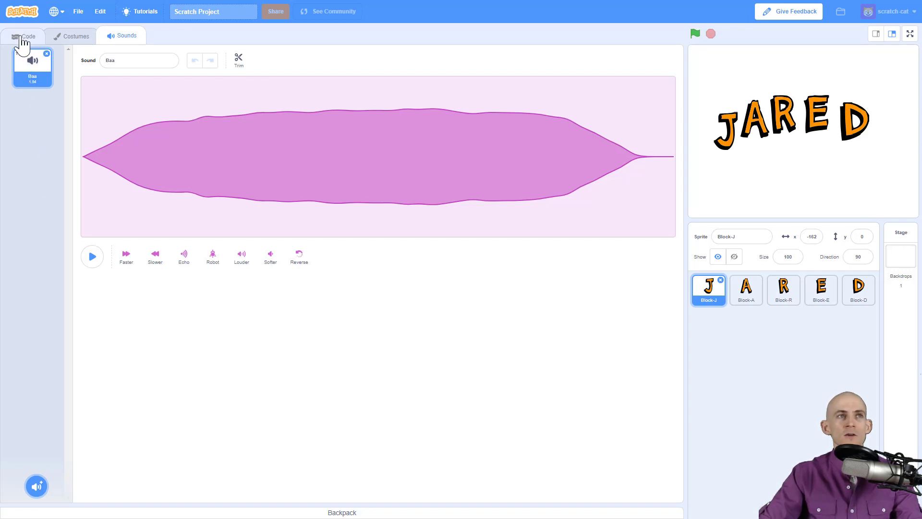
Add 'play sound Baa until done' under 'when this sprite clicked' in the code
{"action": "left_click", "coordinate": [23, 35]}
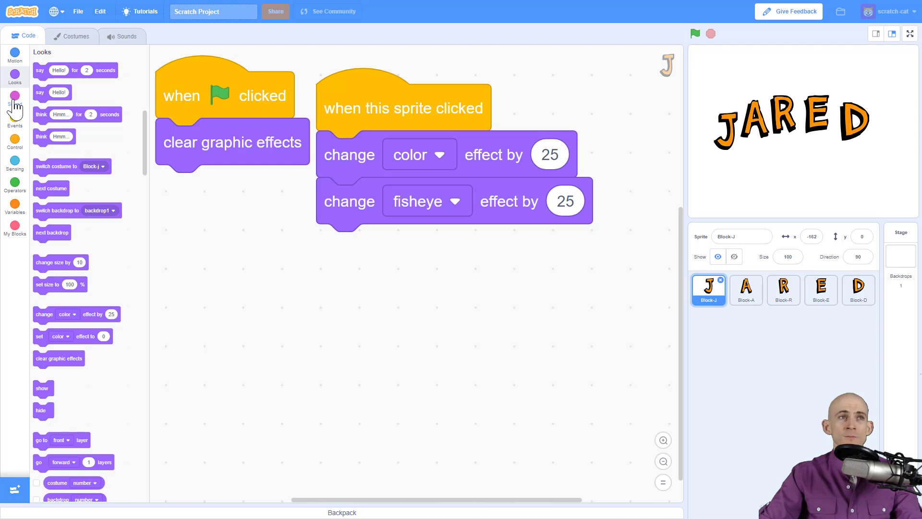
{"action": "left_click", "coordinate": [15, 93]}
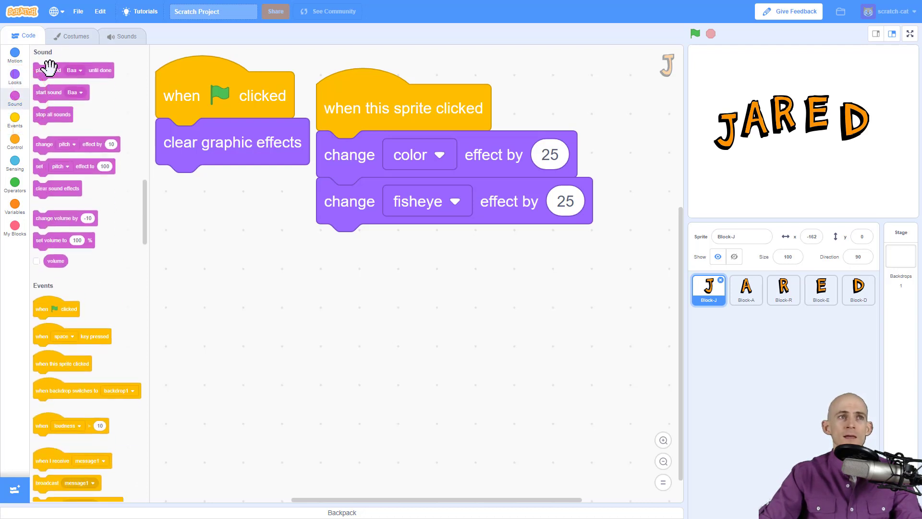
{"action": "mouse_move", "coordinate": [55, 165]}
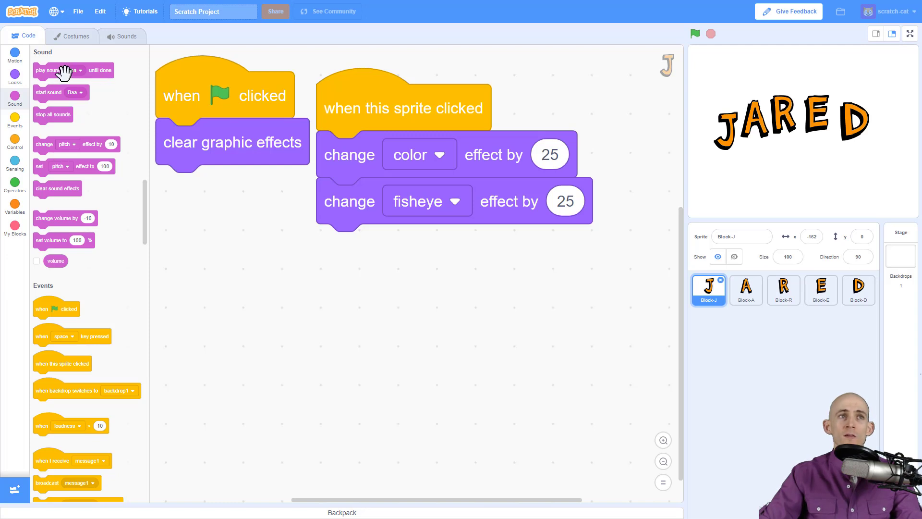
{"action": "mouse_move", "coordinate": [112, 98]}
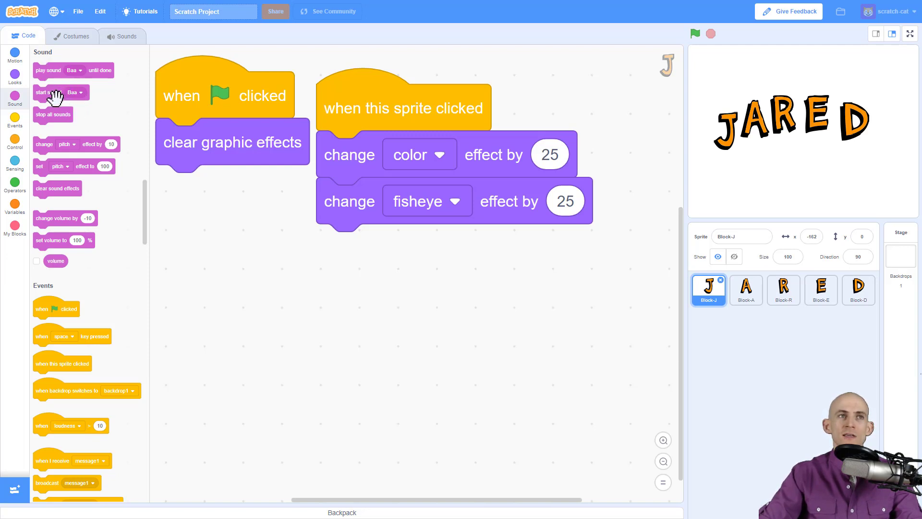
{"action": "left_click_drag", "start_coordinate": [48, 92], "coordinate": [363, 157]}
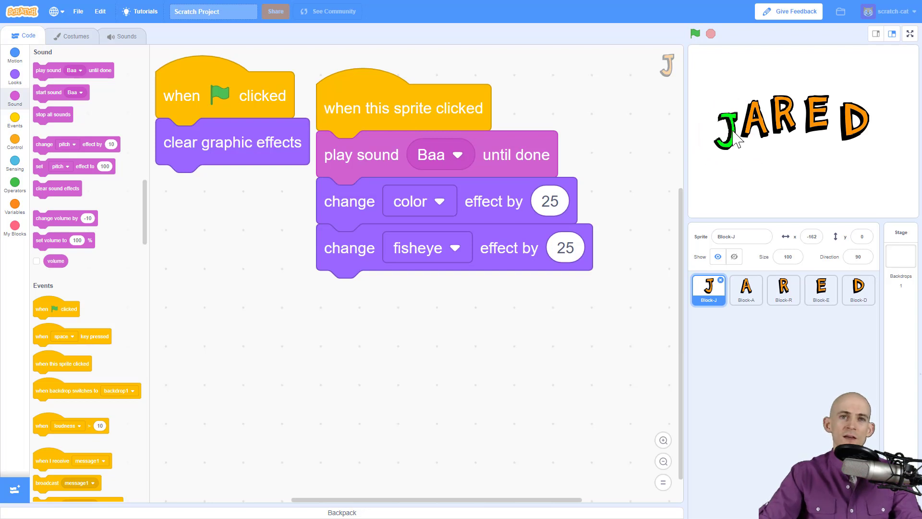
{"action": "mouse_move", "coordinate": [421, 164]}
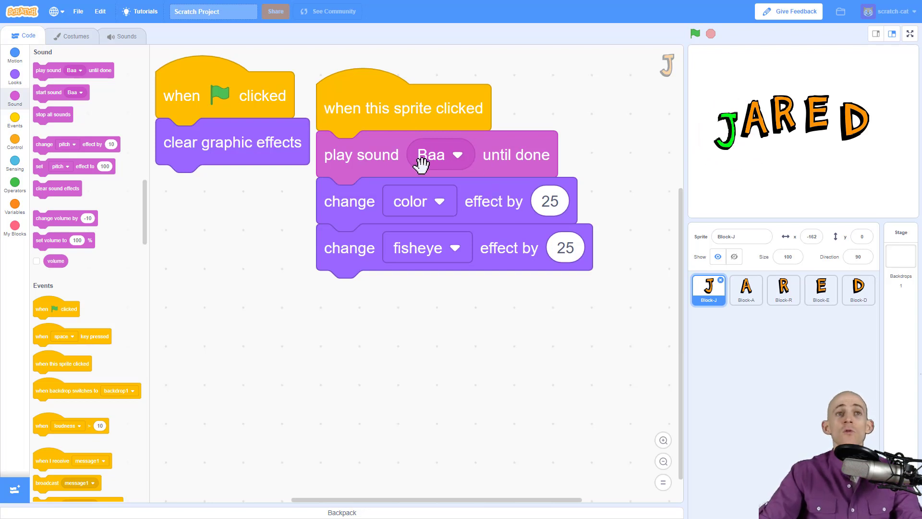
{"action": "mouse_move", "coordinate": [447, 171]}
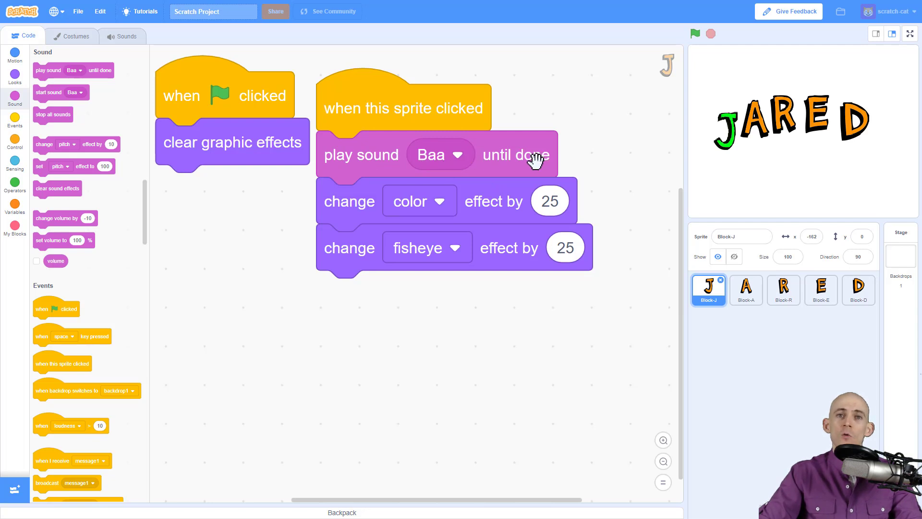
{"action": "mouse_move", "coordinate": [504, 197]}
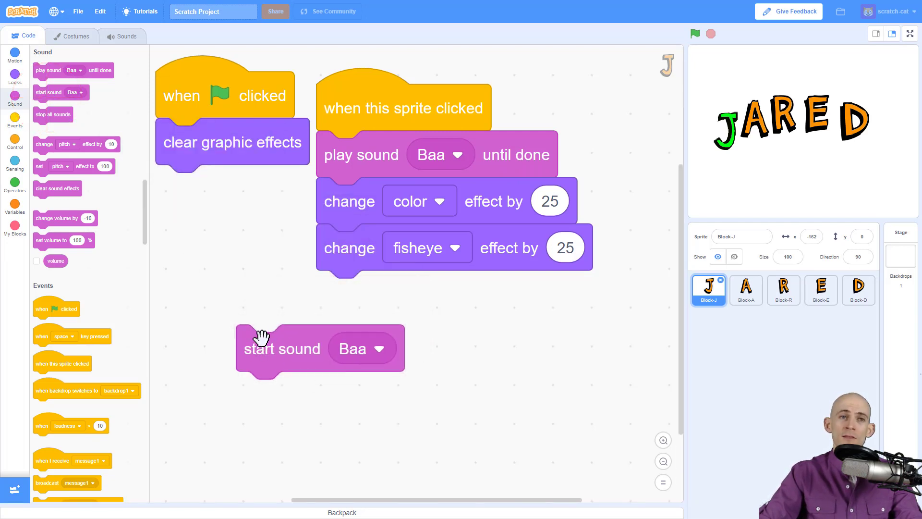
Replace the script's sound block with 'start sound Baa' ahead of the effects
{"action": "left_click_drag", "start_coordinate": [283, 347], "coordinate": [347, 219]}
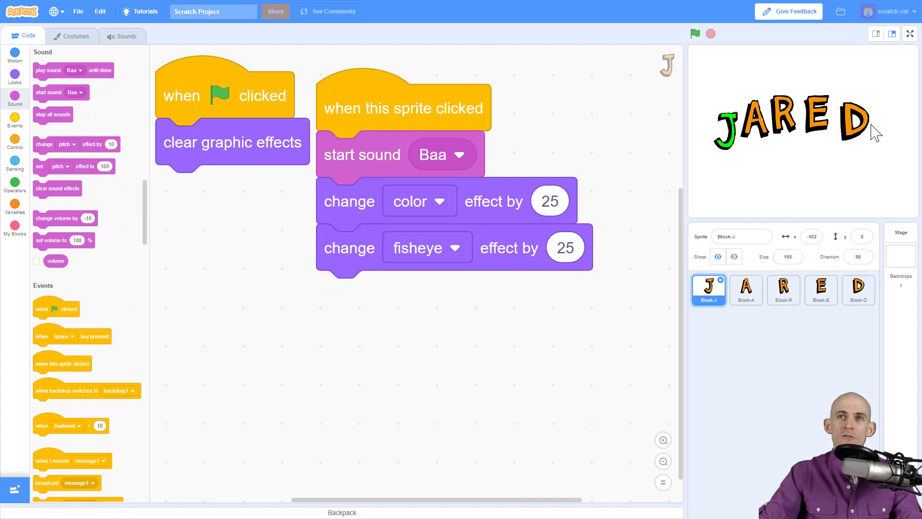
{"action": "mouse_move", "coordinate": [670, 180]}
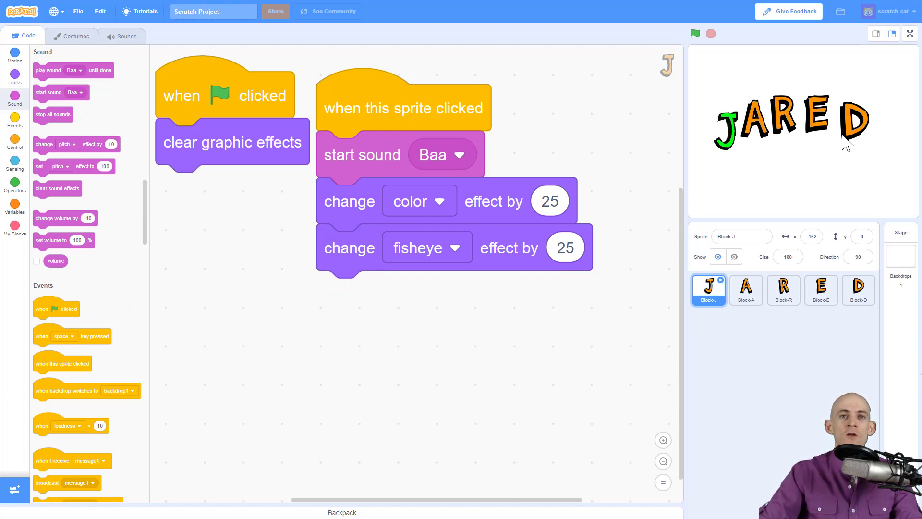
{"action": "mouse_move", "coordinate": [97, 70]}
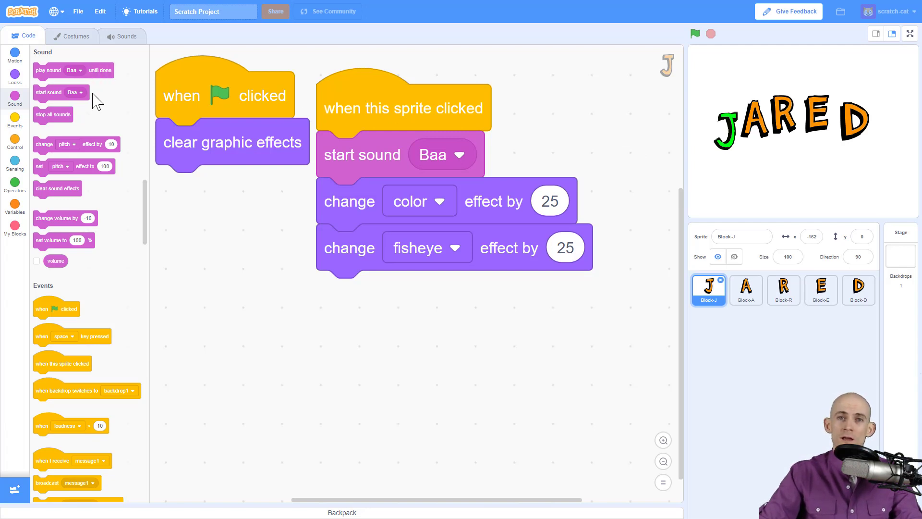
{"action": "mouse_move", "coordinate": [129, 124]}
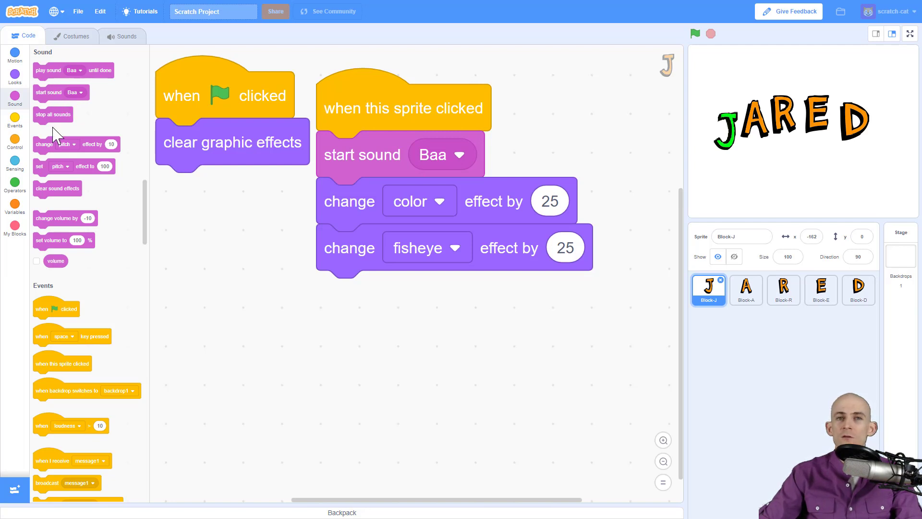
{"action": "mouse_move", "coordinate": [63, 218]}
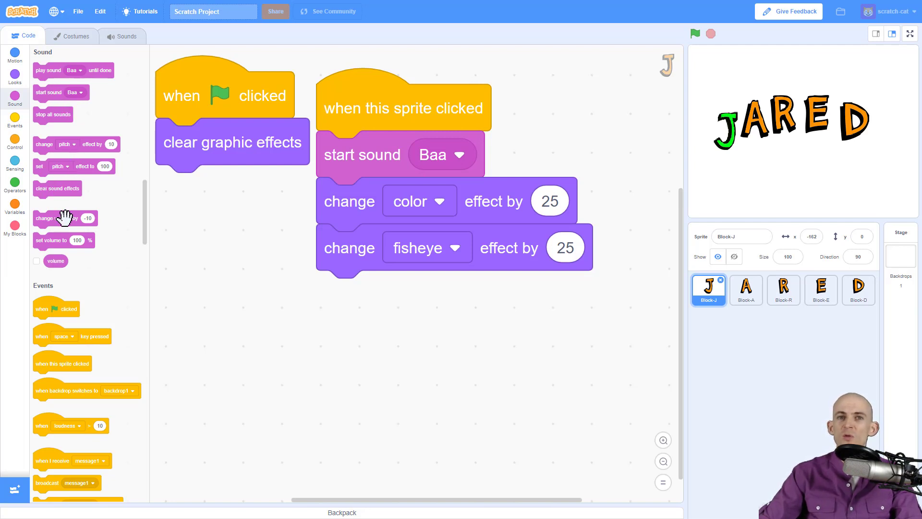